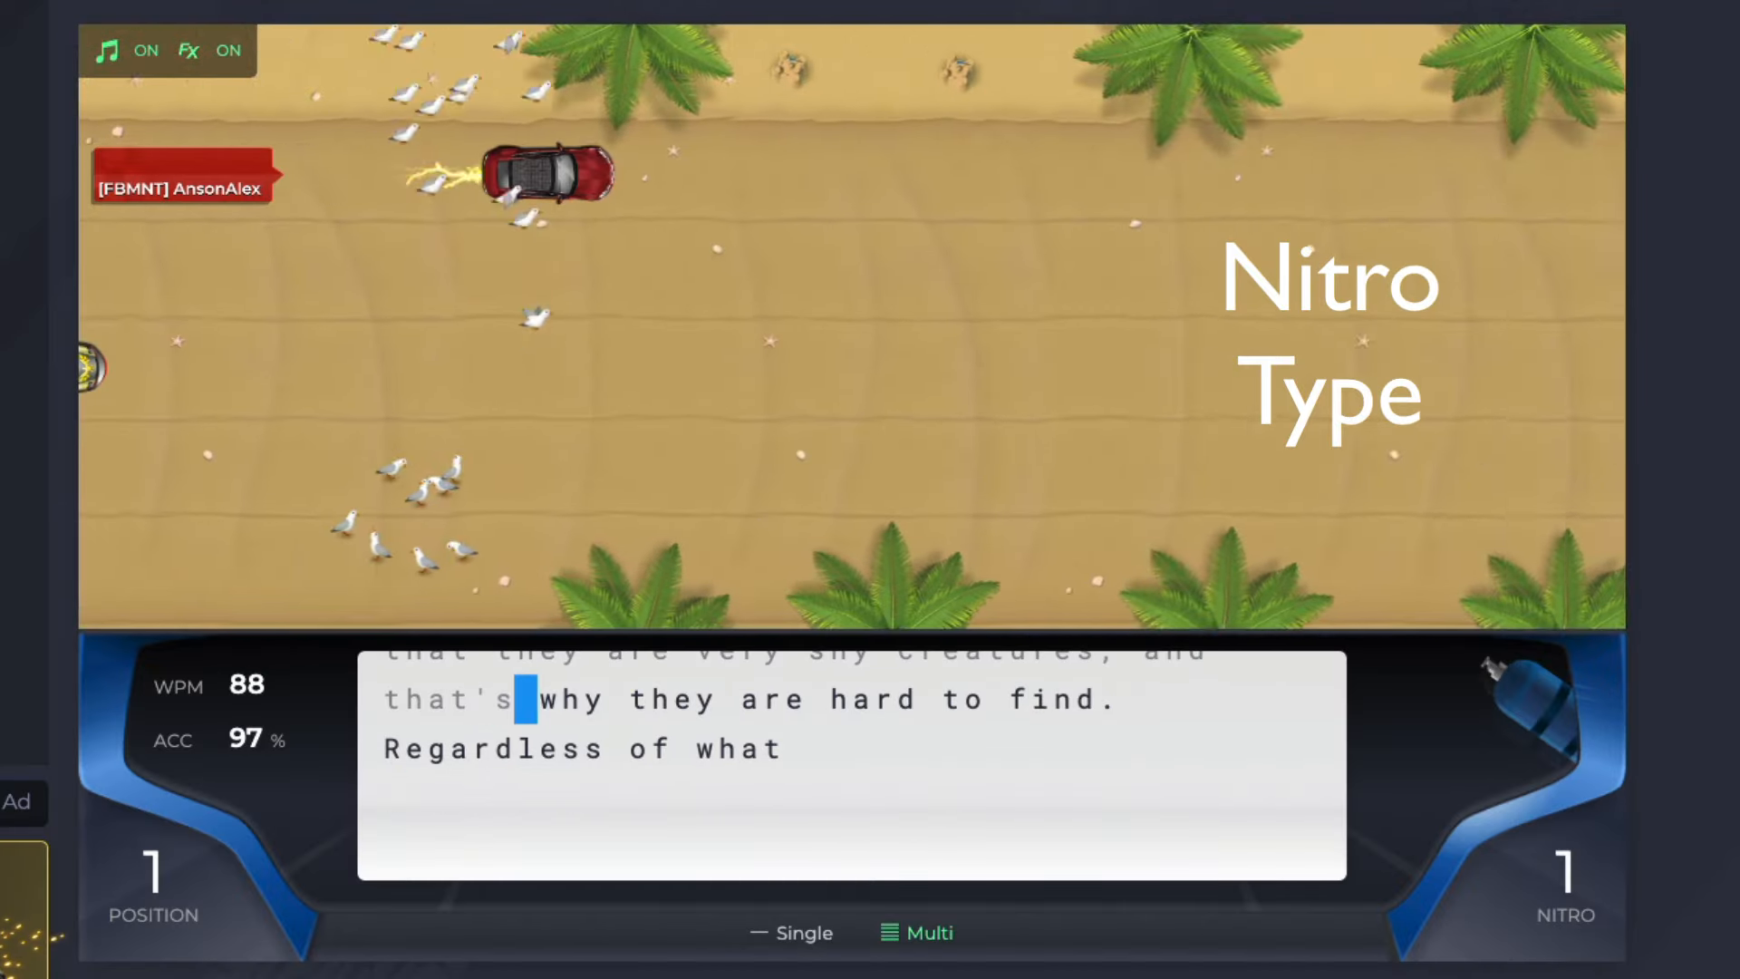
type("re")
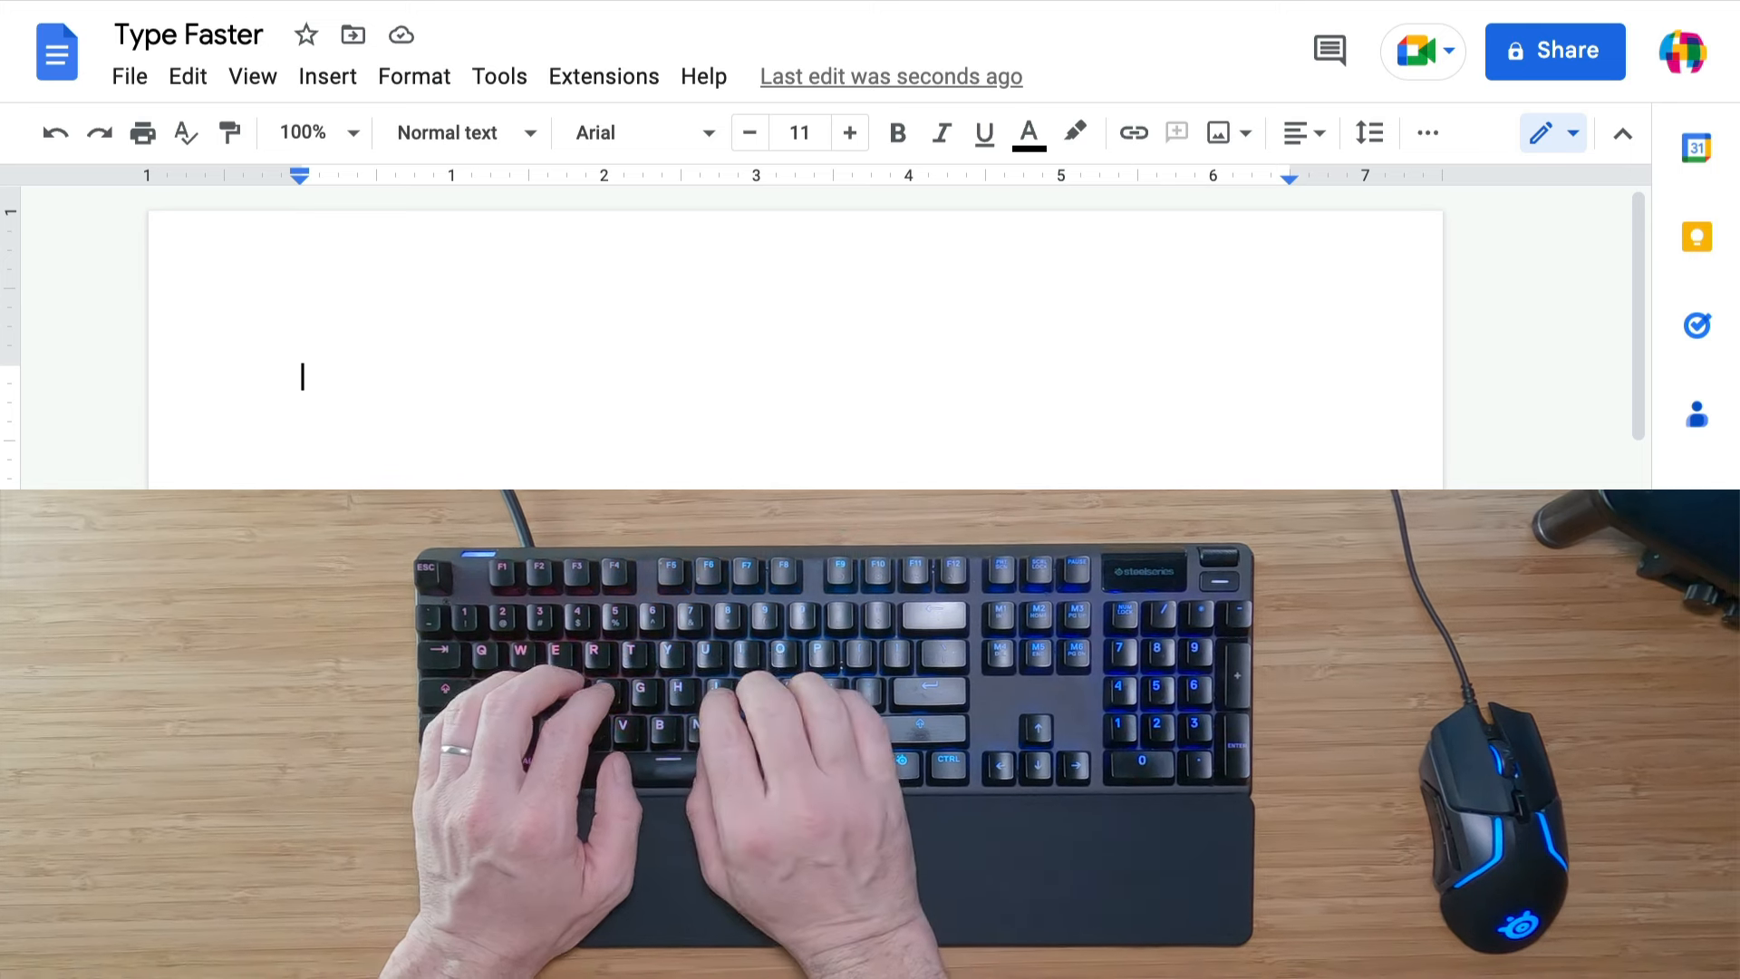
type("q")
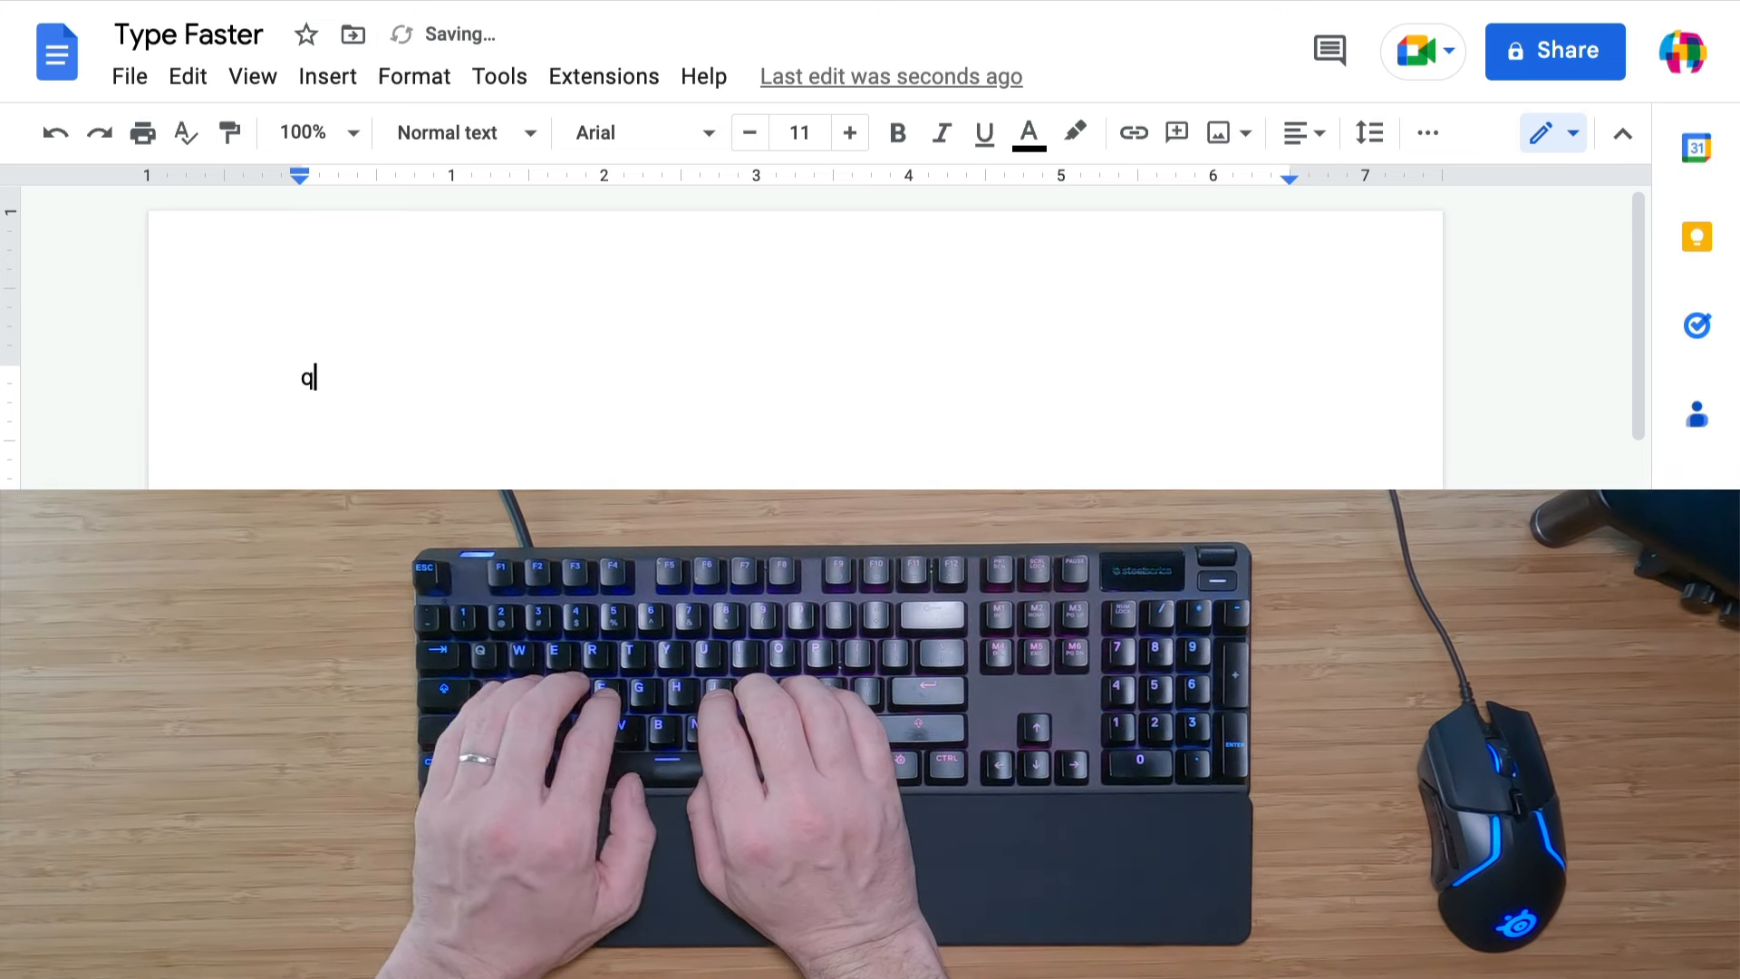
type("zq")
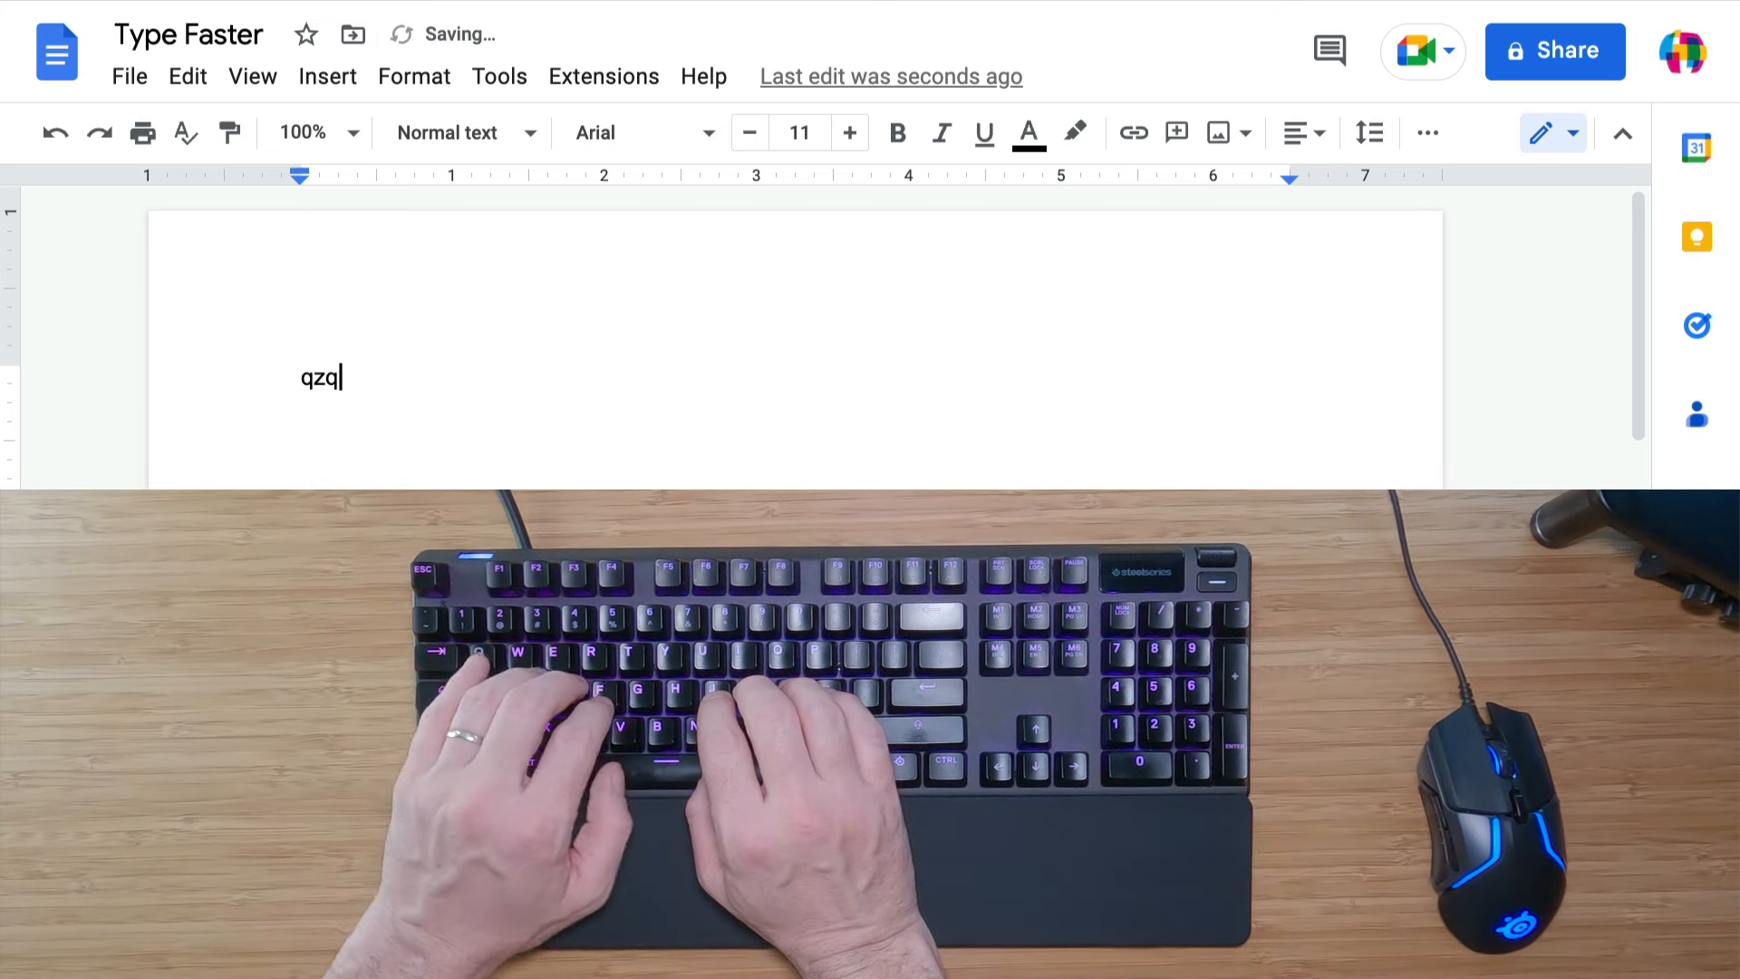
type("z")
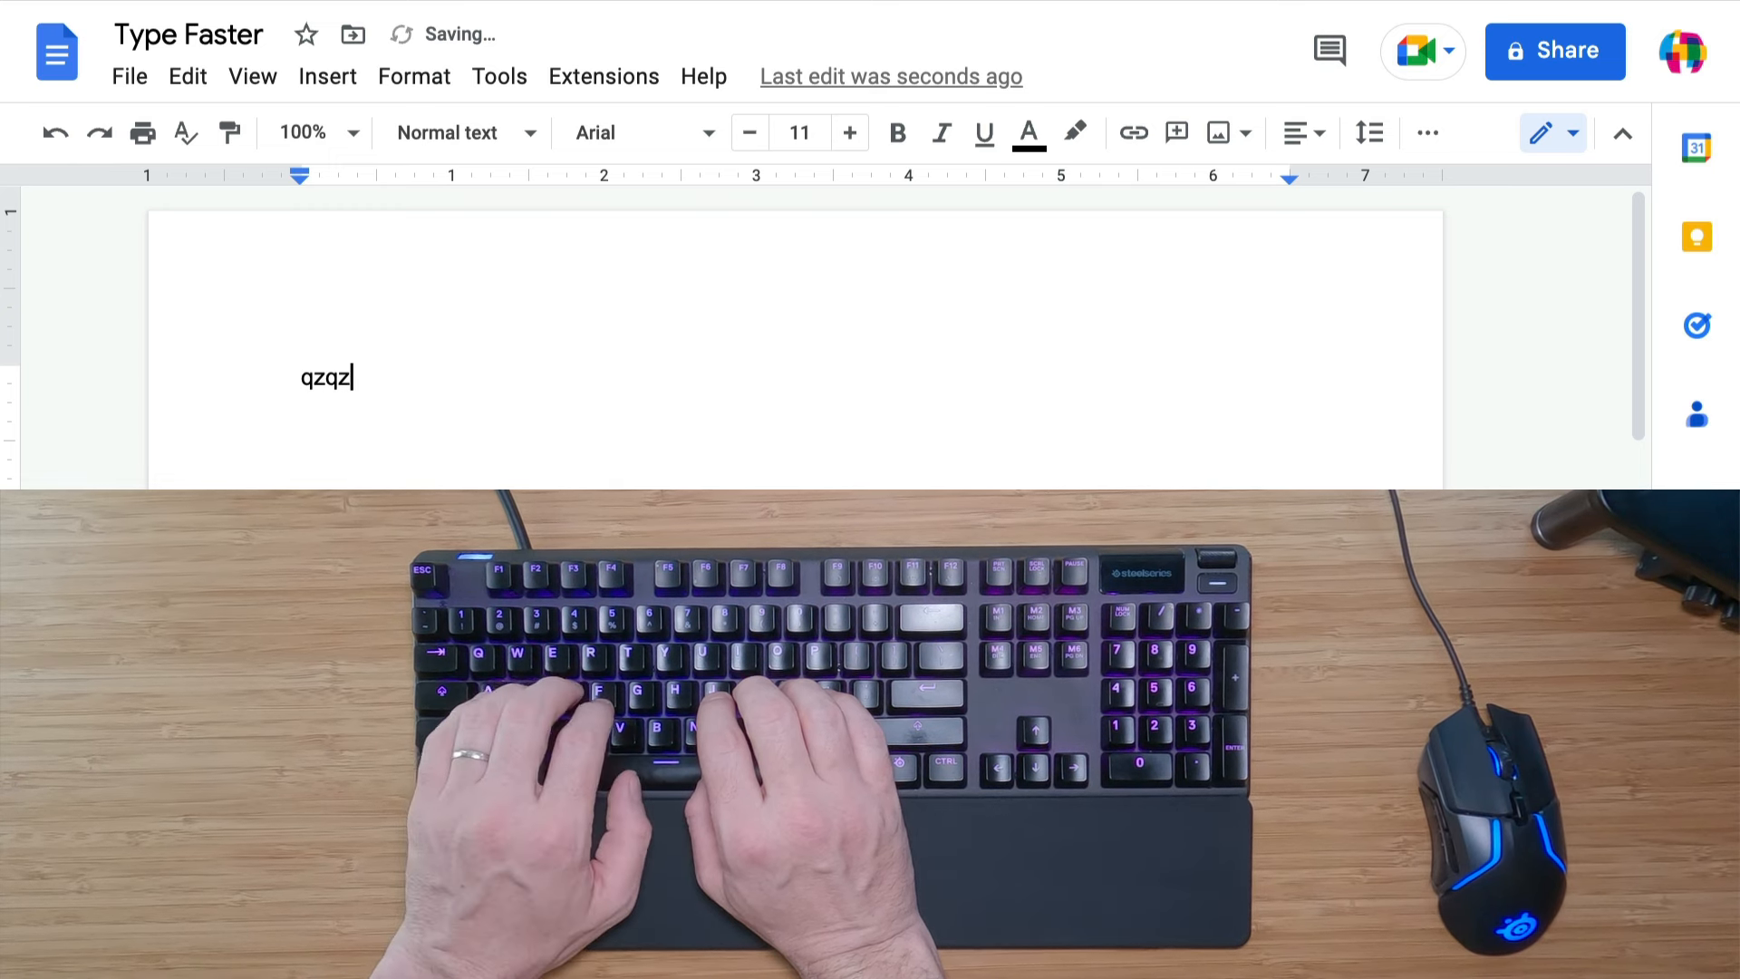
type("qz")
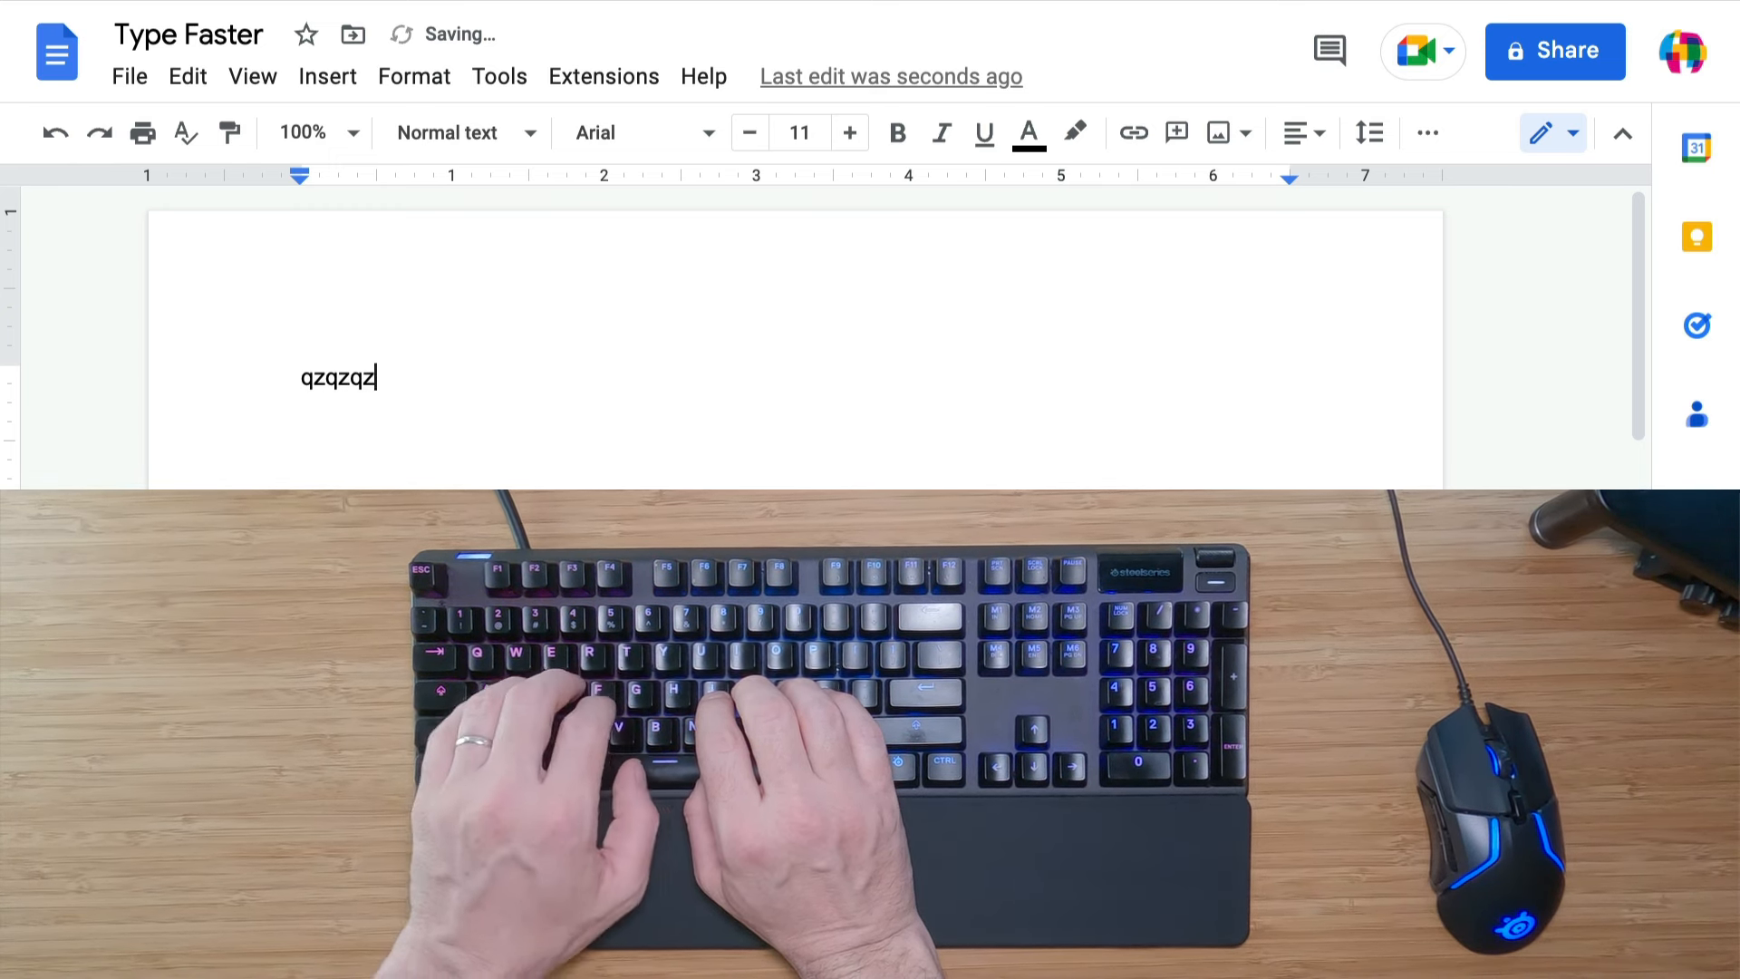
type("qz")
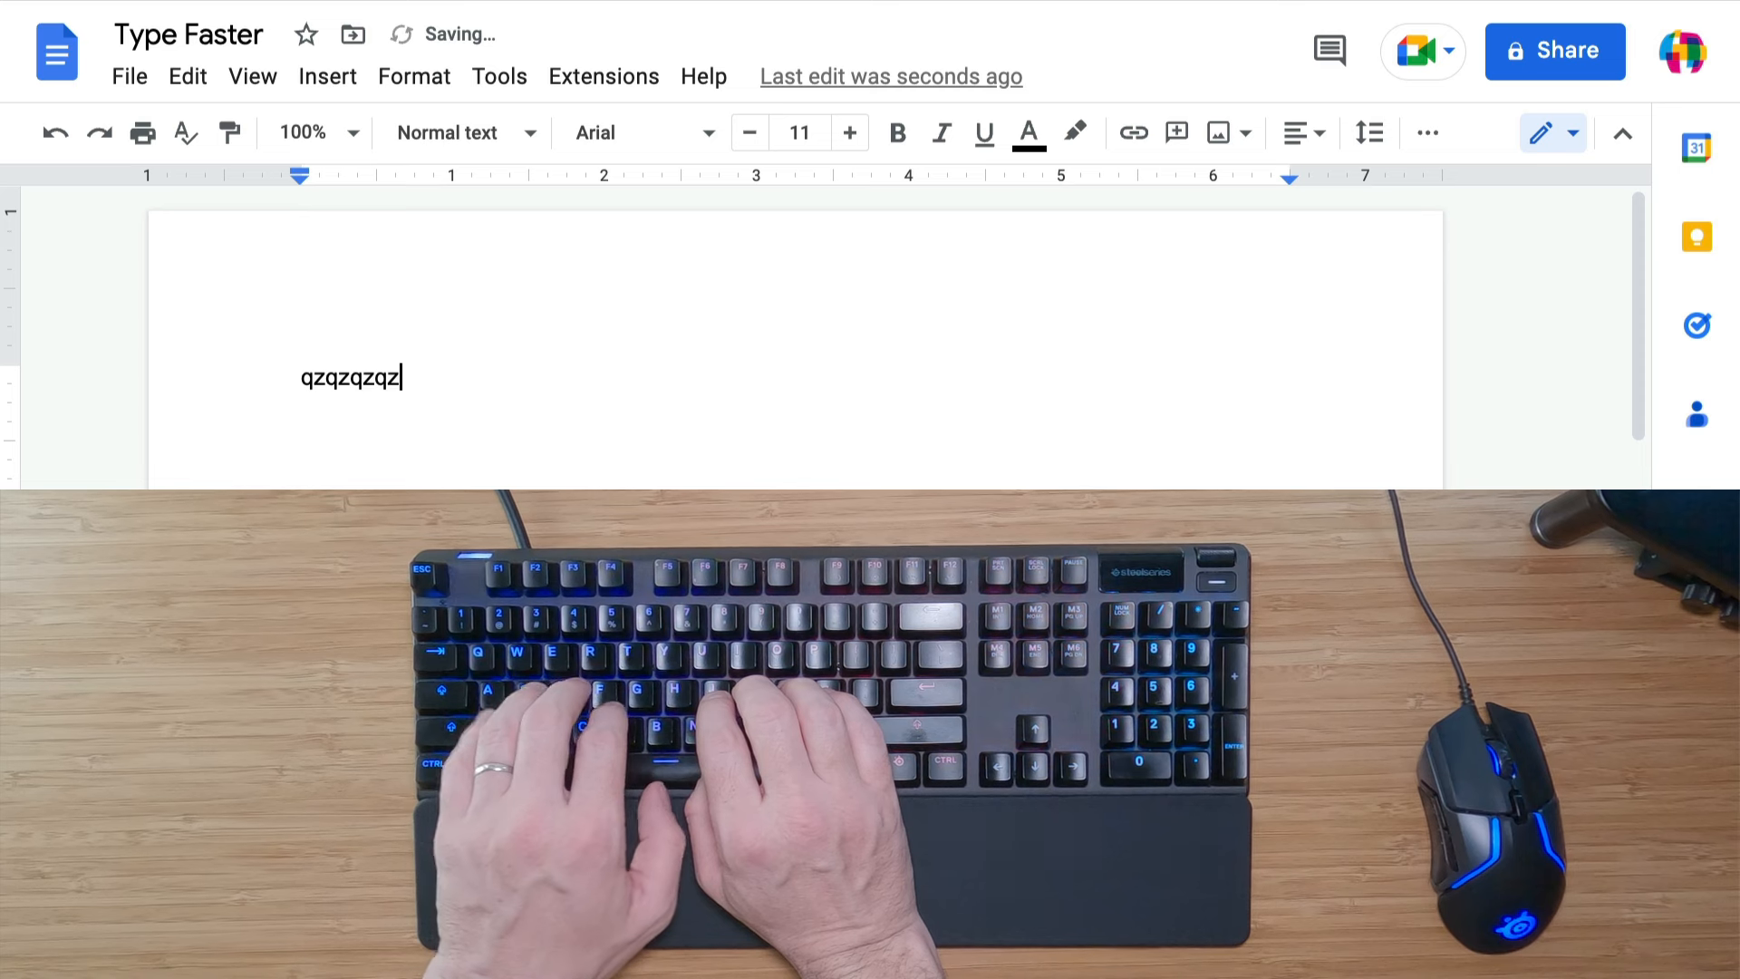